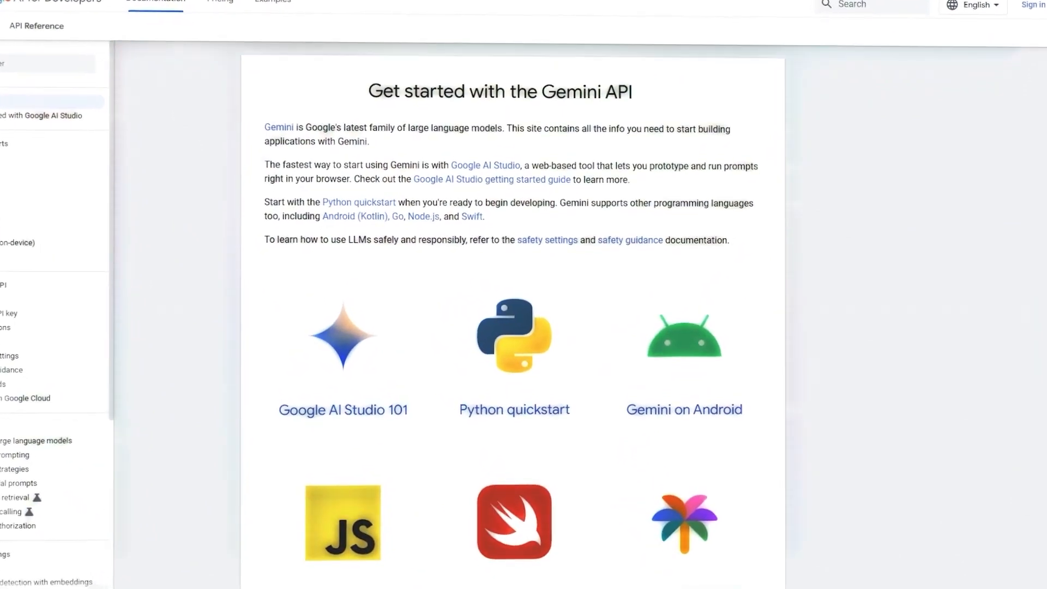
scroll(down, 3)
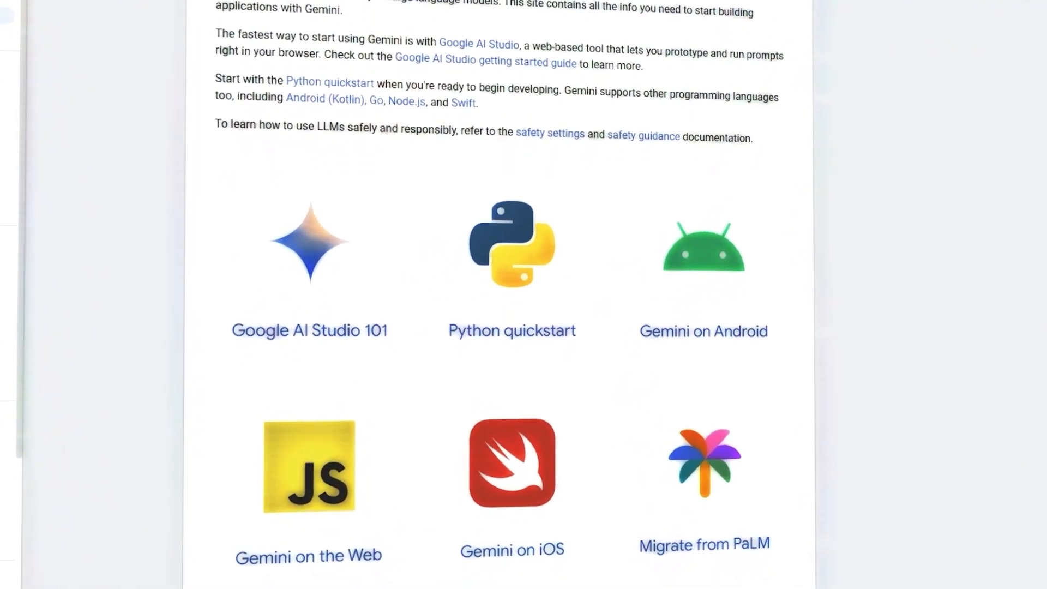
scroll(down, 3)
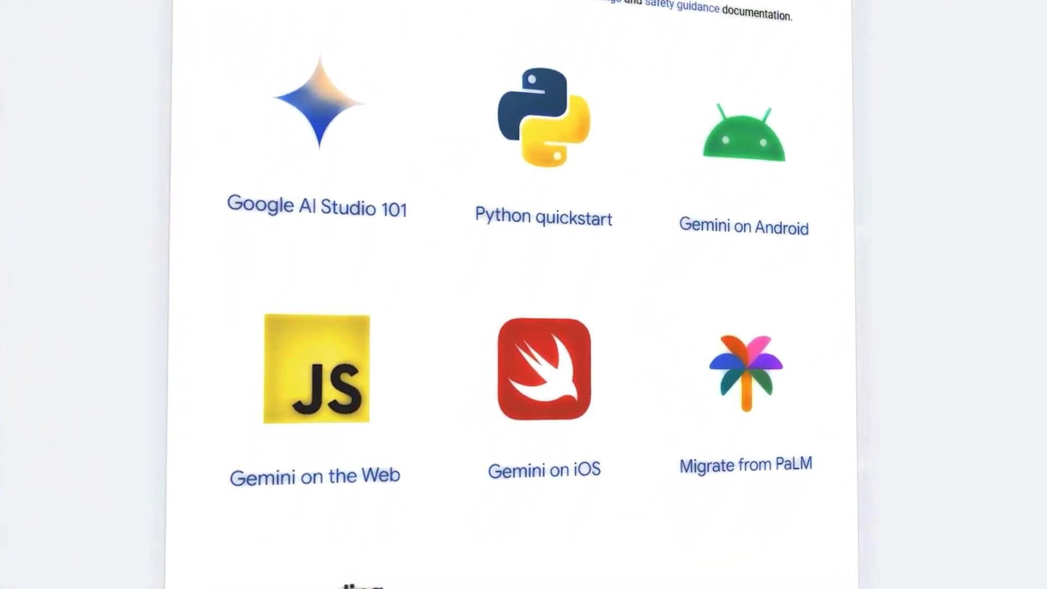